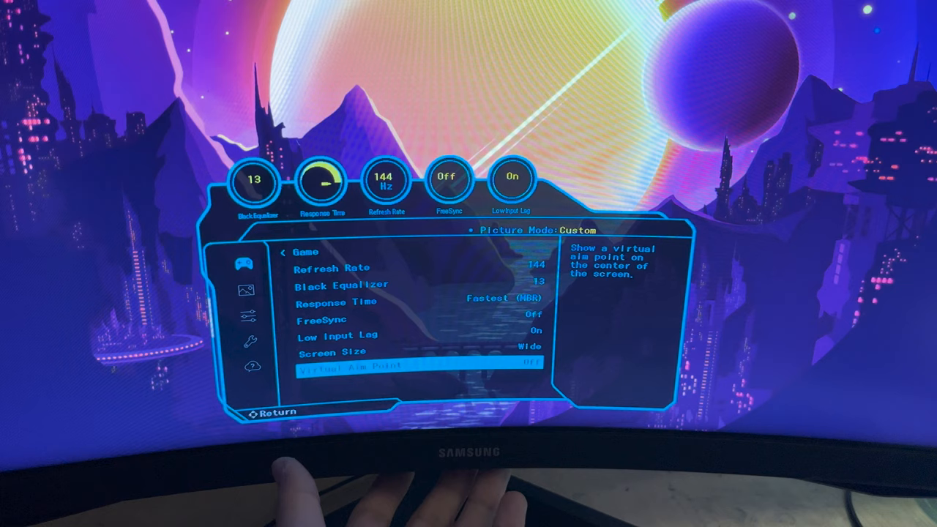
{"action": "key", "text": "up"}
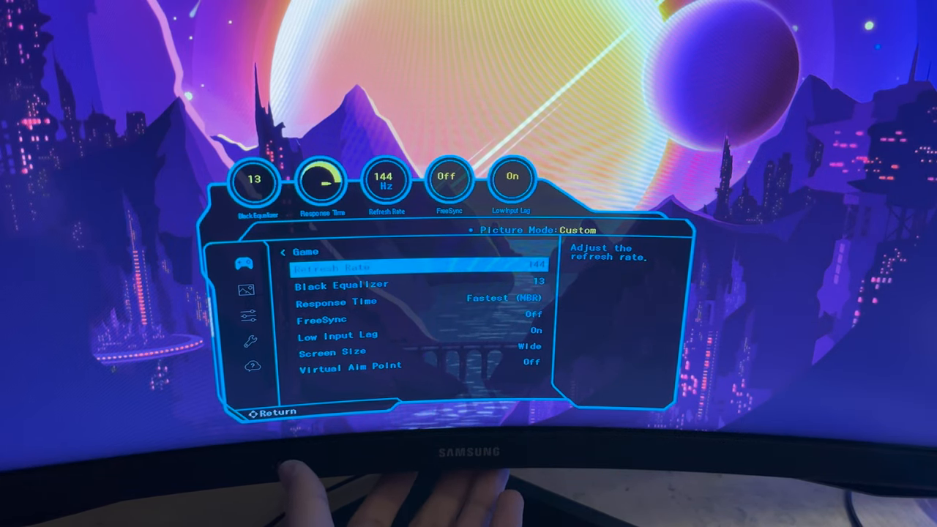
{"action": "key", "text": "Down"}
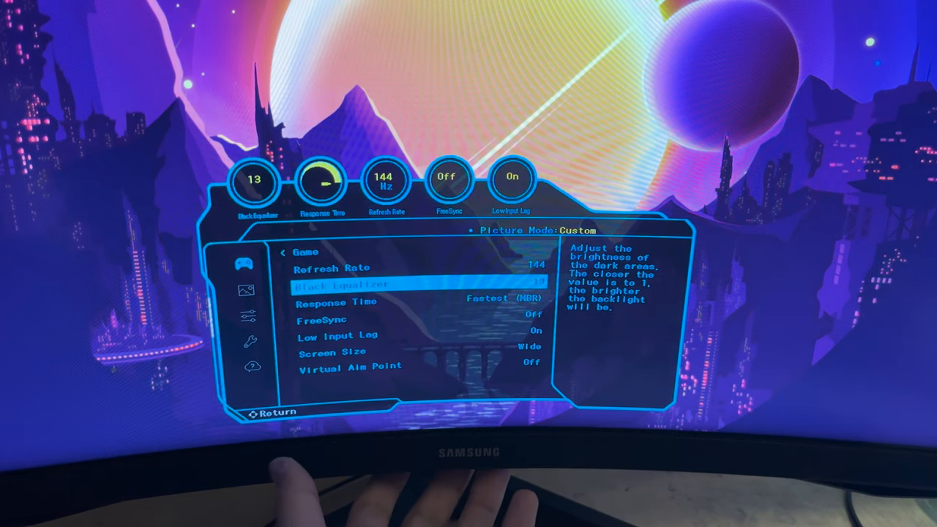